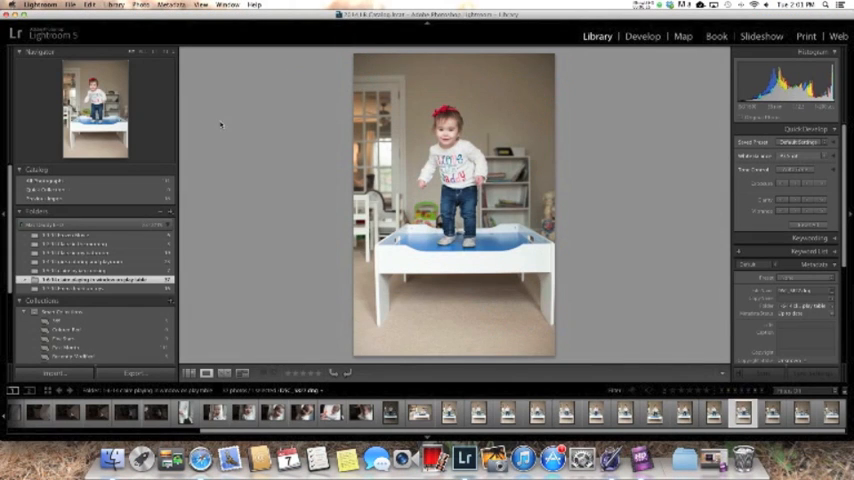
# - Start importing photos via File > Import Photos and Video
pyautogui.click(92, 8)
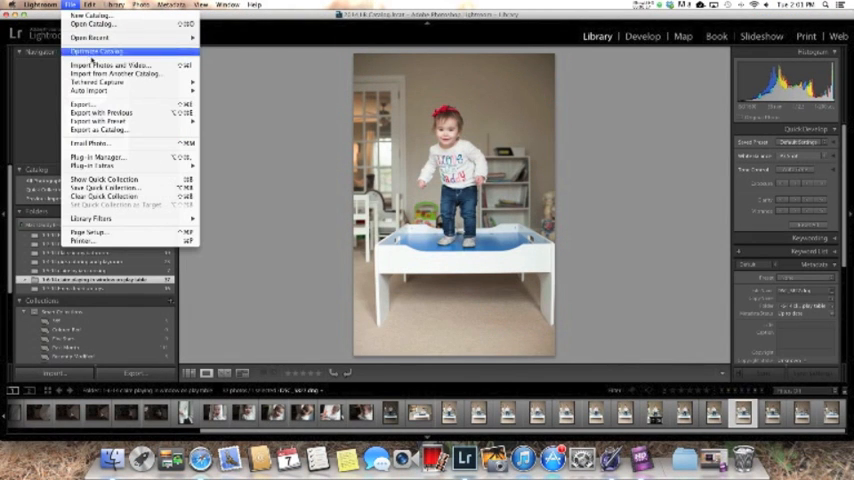
pyautogui.click(110, 68)
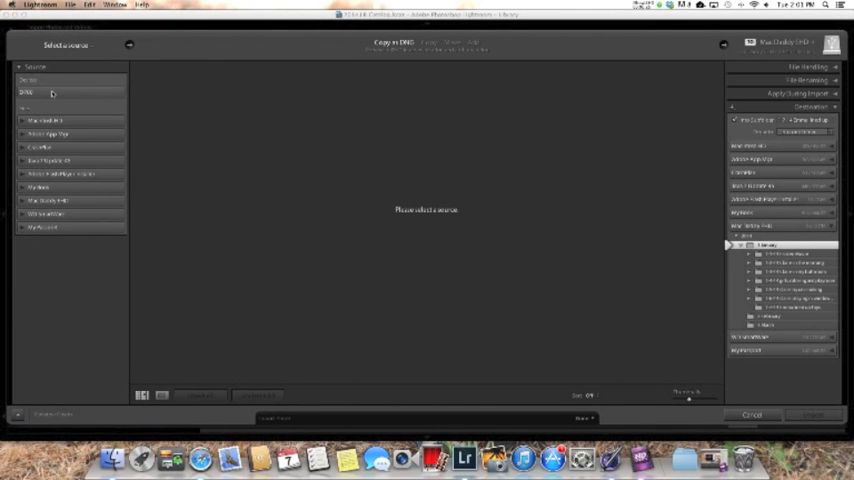
# - Choose the folder of everyday photos as the import source
pyautogui.click(36, 86)
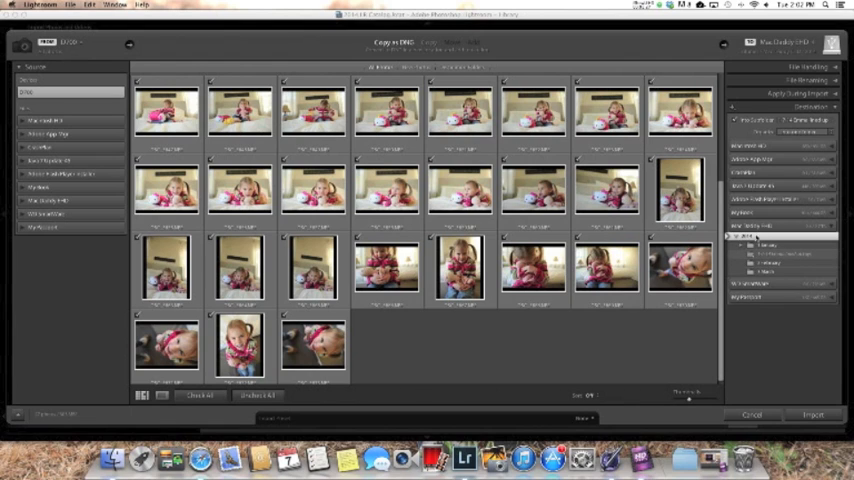
# - Import the chosen photos into the catalog so they show in the Library grid
pyautogui.click(740, 240)
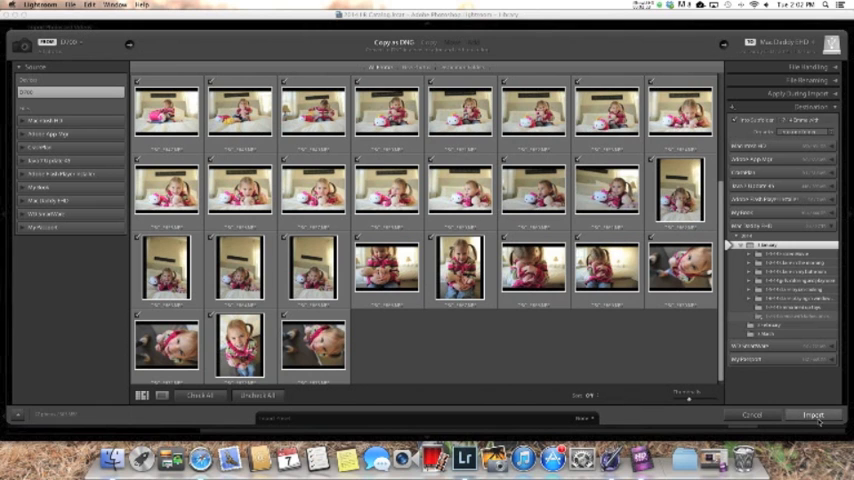
pyautogui.click(812, 416)
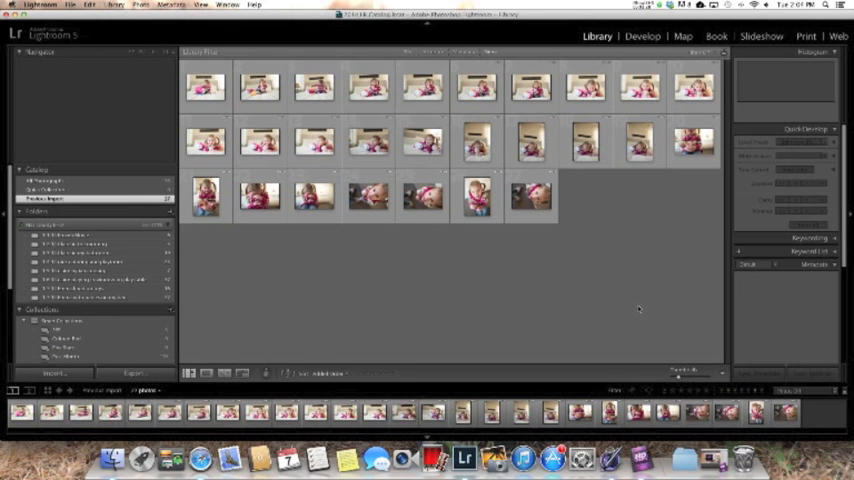
pyautogui.moveTo(584, 300)
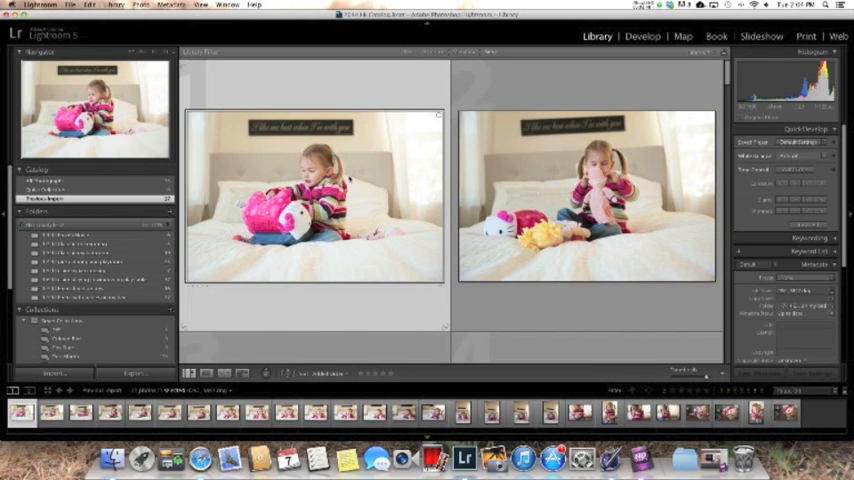
pyautogui.moveTo(352, 176)
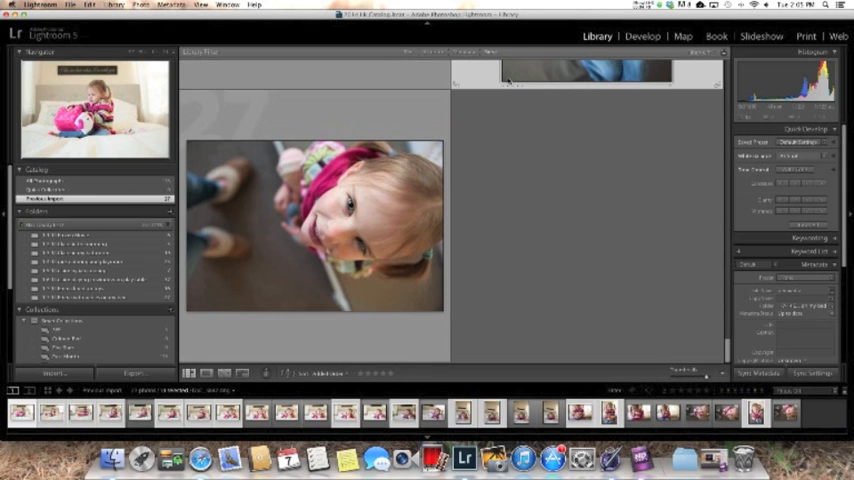
# - Remove the unwanted photo from the shoot
pyautogui.scroll(-3)
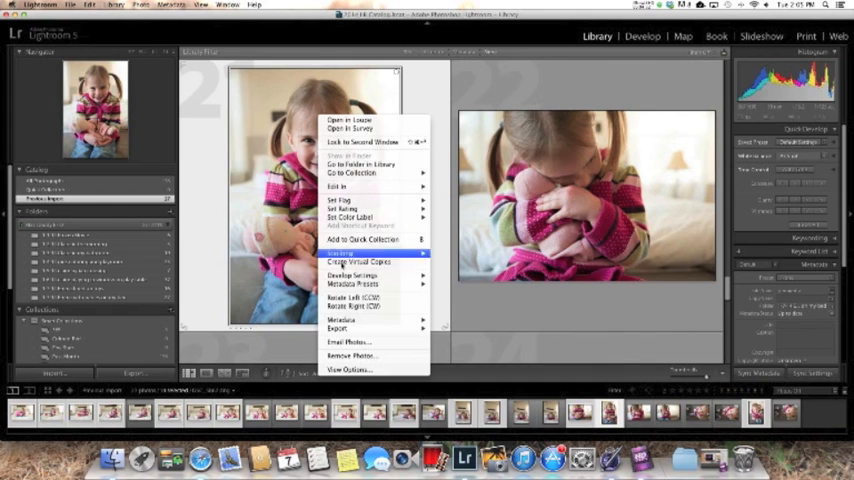
pyautogui.moveTo(352, 356)
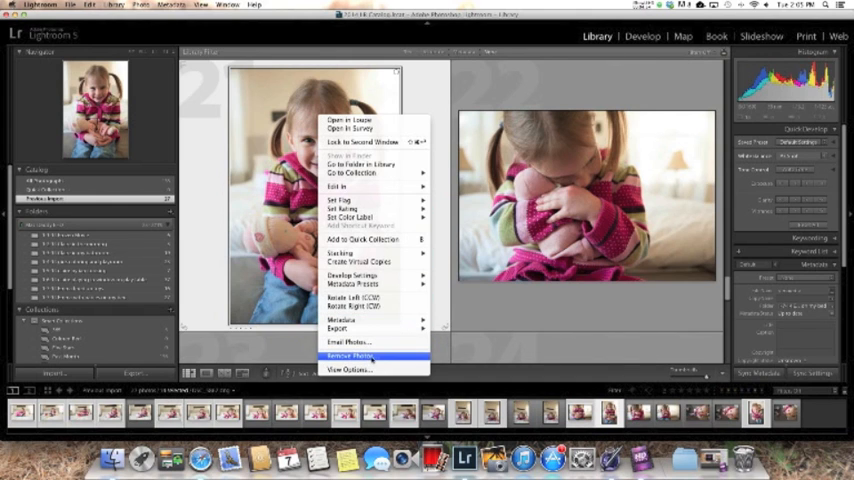
pyautogui.click(352, 356)
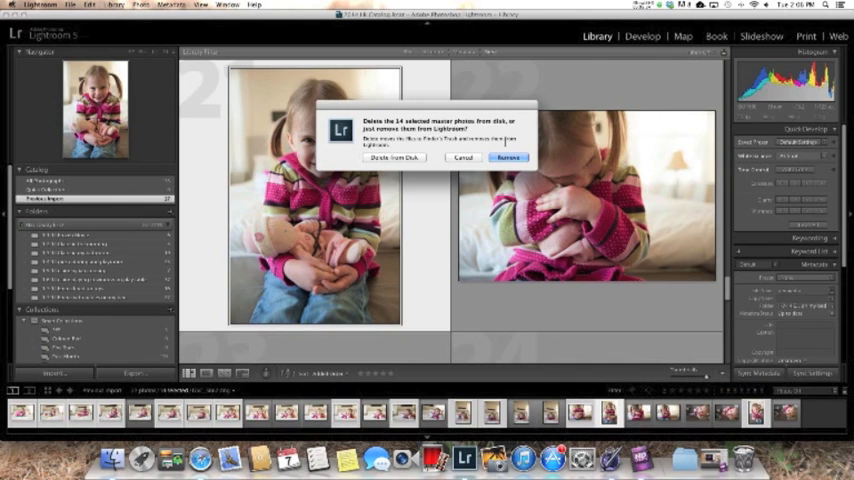
pyautogui.moveTo(510, 156)
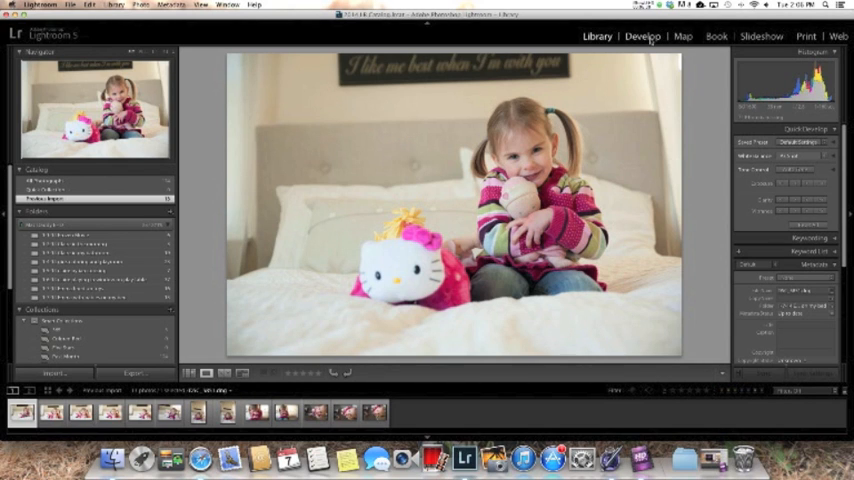
# - Switch the Hello Kitty photo into the Develop module for editing
pyautogui.click(644, 36)
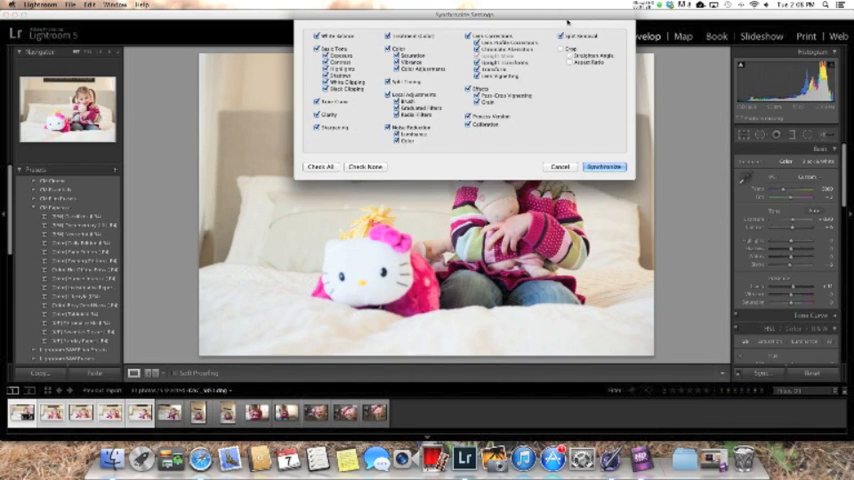
# - Synchronize the edited photo's develop settings across the selected photos
pyautogui.click(604, 166)
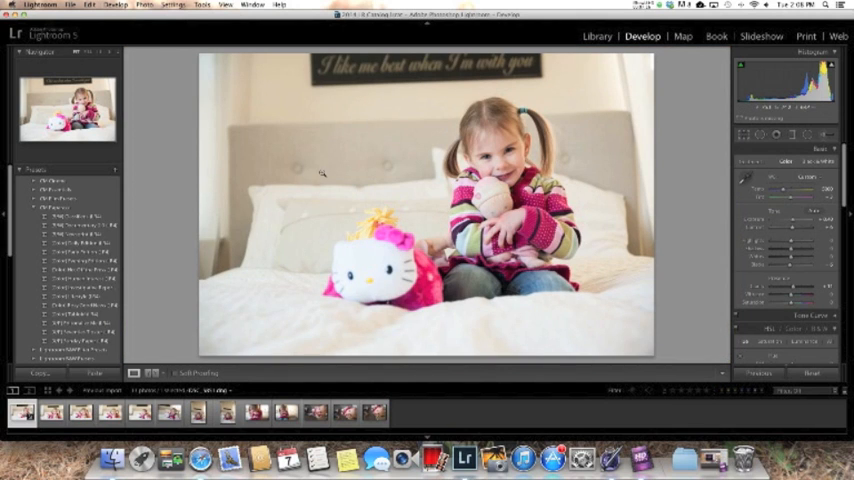
# - Straighten the photo of the girl with the stuffed toy using the Crop Overlay
pyautogui.click(740, 136)
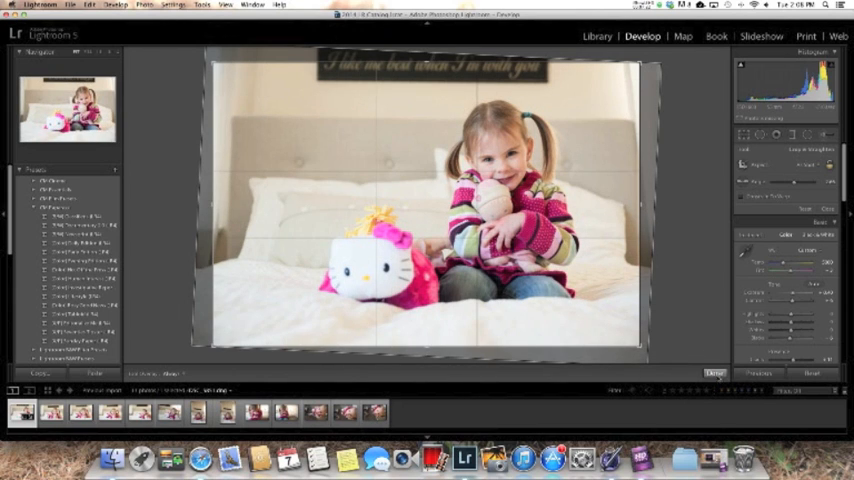
pyautogui.click(704, 370)
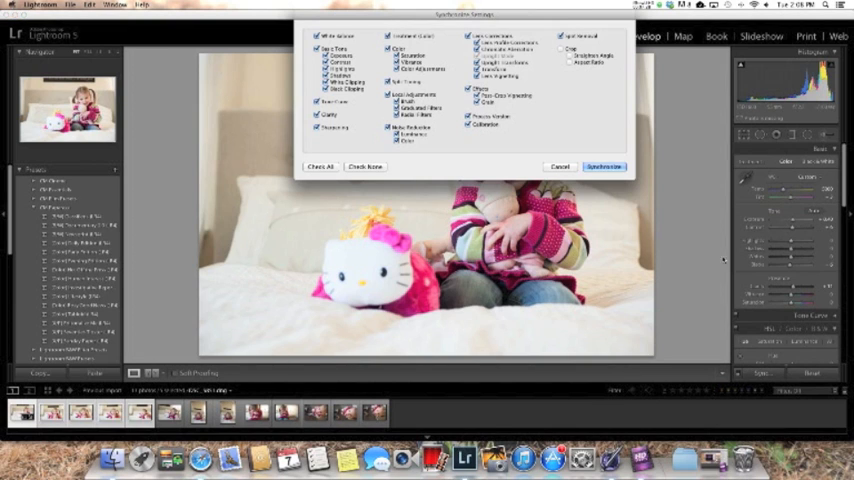
# - Bring up the Synchronize Settings options for the filmstrip photos
pyautogui.click(604, 166)
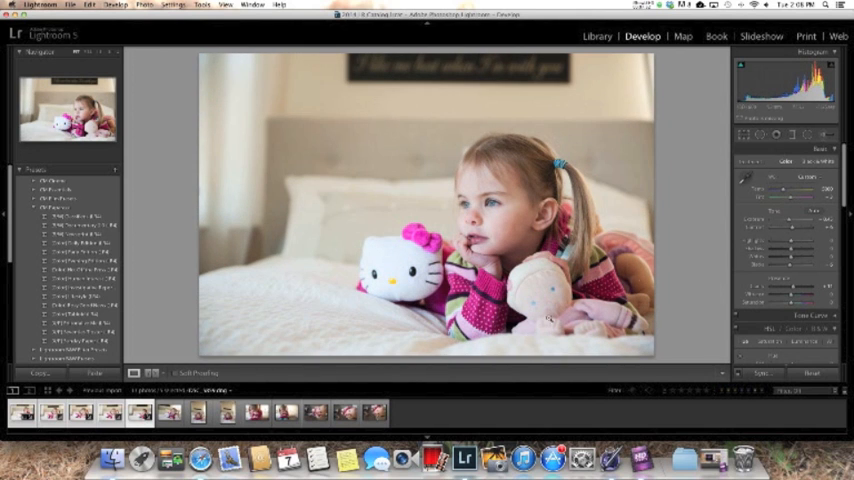
# - Level the lying-on-the-bed photo by dragging the Straighten tool along the headboard
pyautogui.click(168, 420)
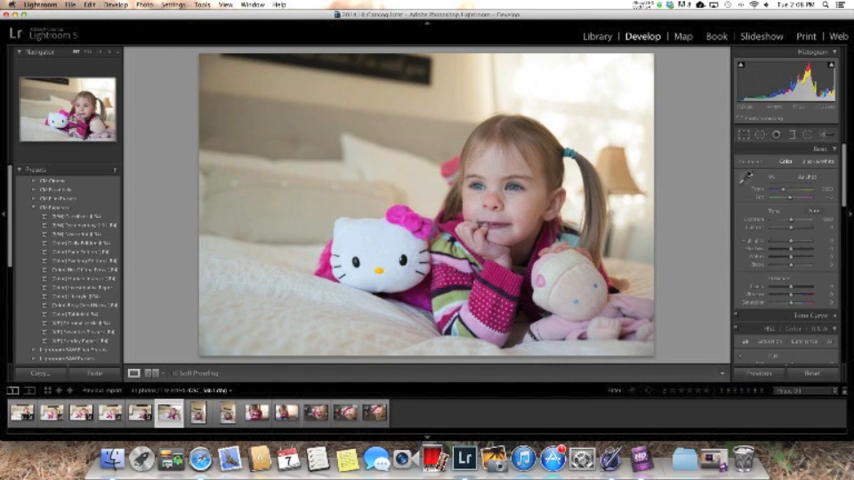
pyautogui.moveTo(780, 222); pyautogui.dragTo(800, 222)
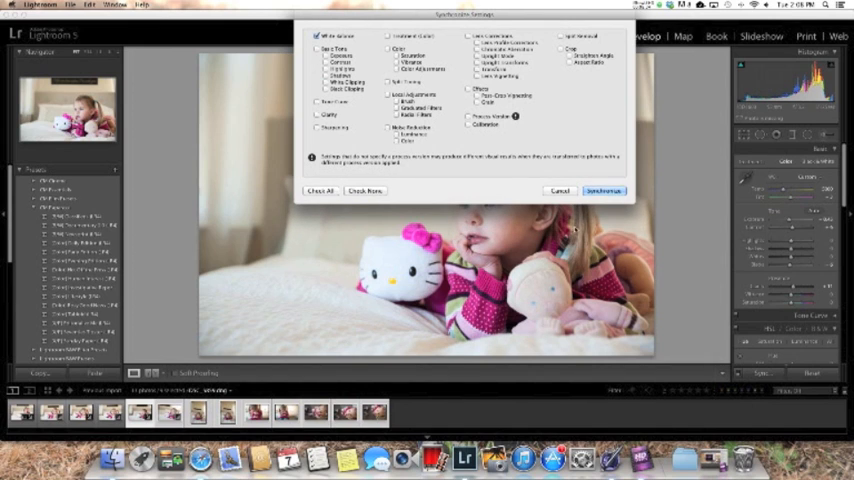
# - Sync only the White Balance setting to the other selected photos
pyautogui.click(604, 192)
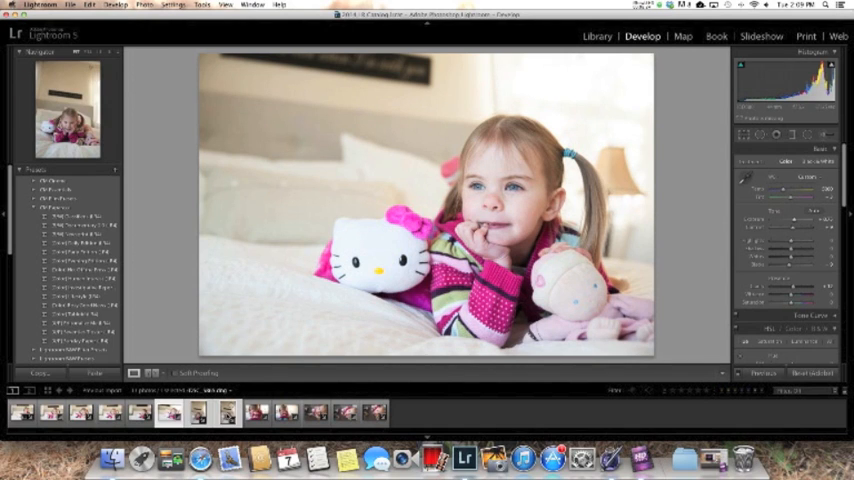
# - Synchronize the checked develop settings onto the selected photos
pyautogui.click(770, 392)
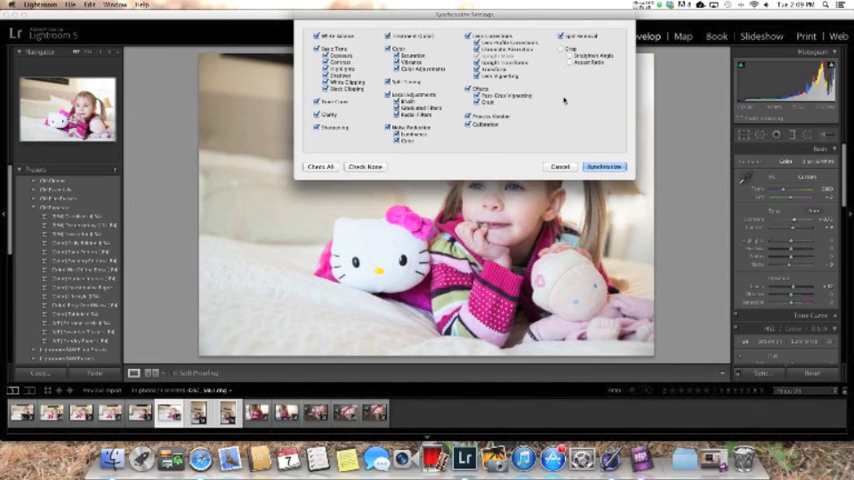
pyautogui.click(604, 166)
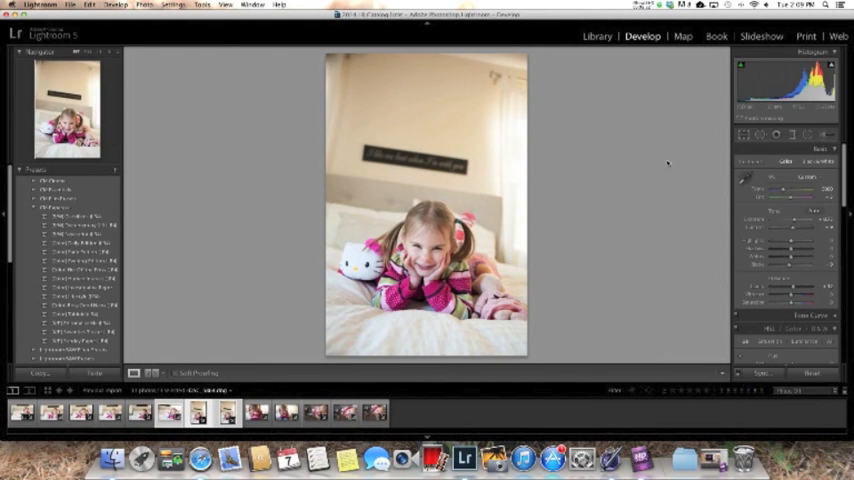
# - Review the vertical bedroom photo and another synced shot in the filmstrip
pyautogui.click(736, 136)
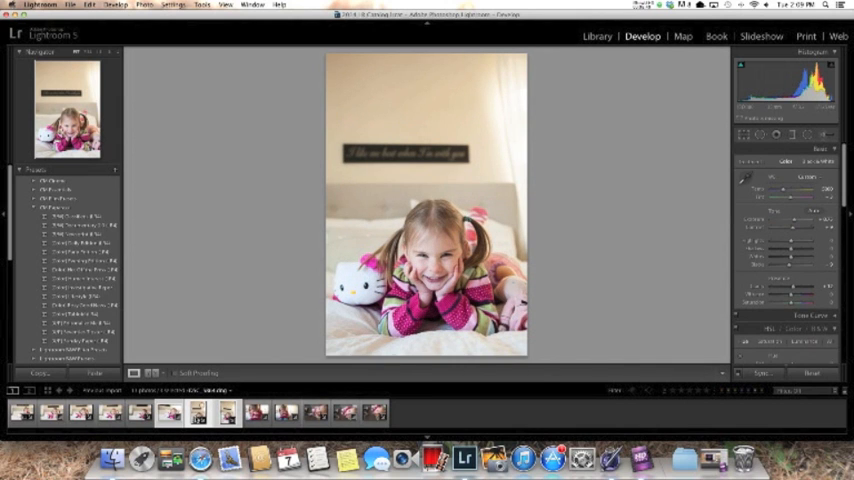
pyautogui.click(222, 422)
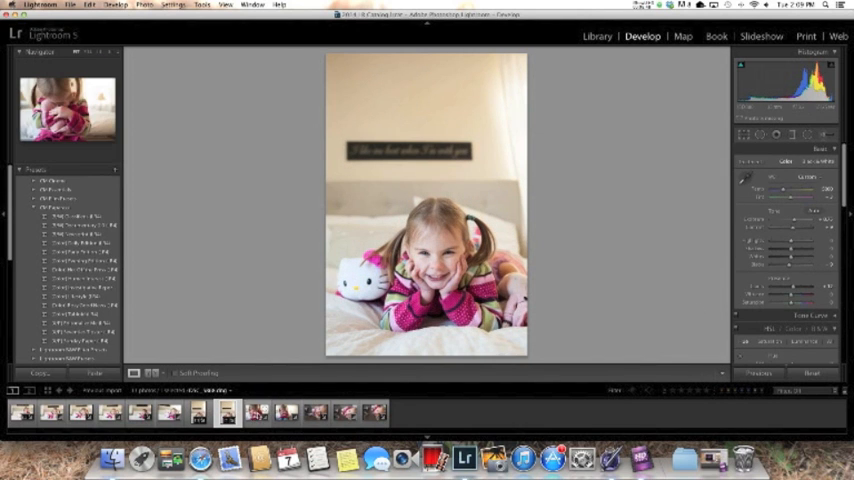
# - Review the synced photos: the next shot, the girl hugging herself, and the overhead shot
pyautogui.click(264, 412)
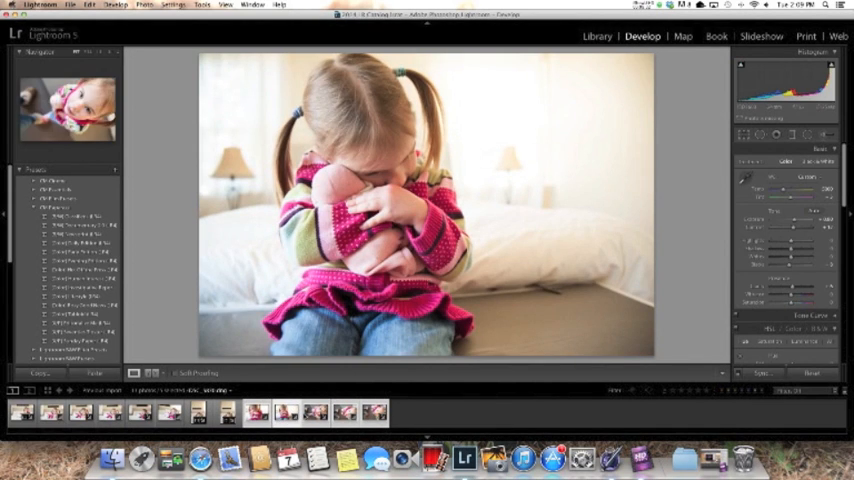
pyautogui.click(744, 136)
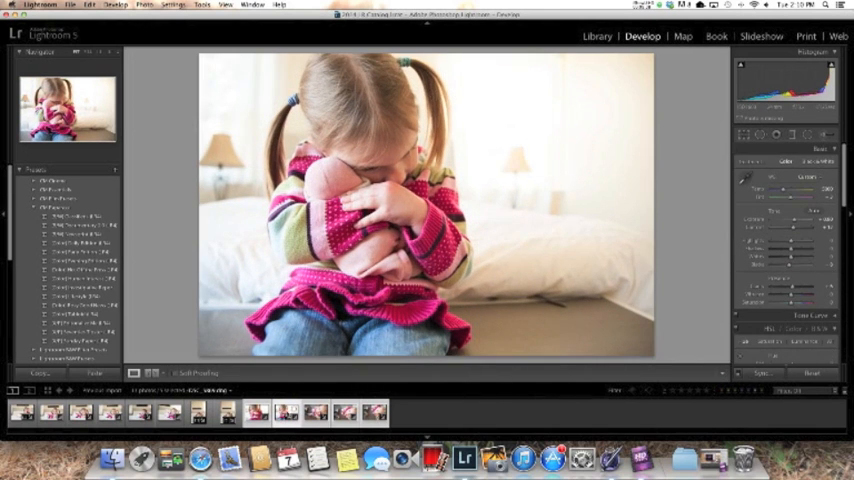
pyautogui.click(264, 420)
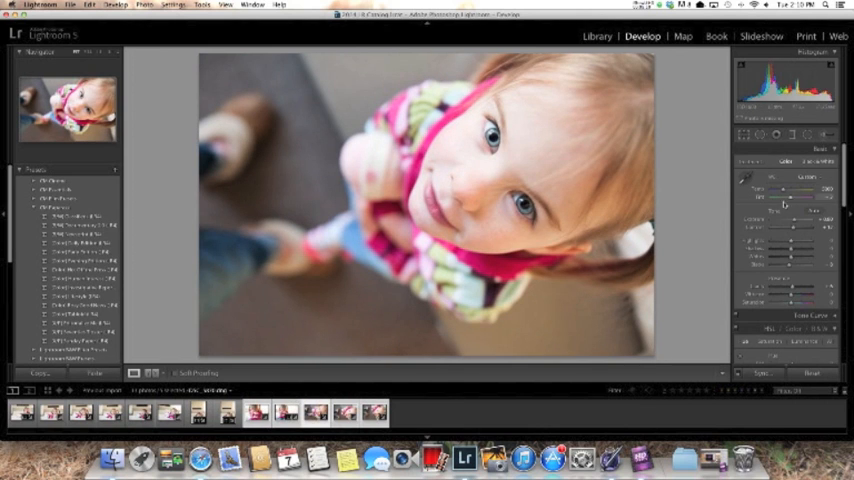
pyautogui.moveTo(784, 222); pyautogui.dragTo(792, 222)
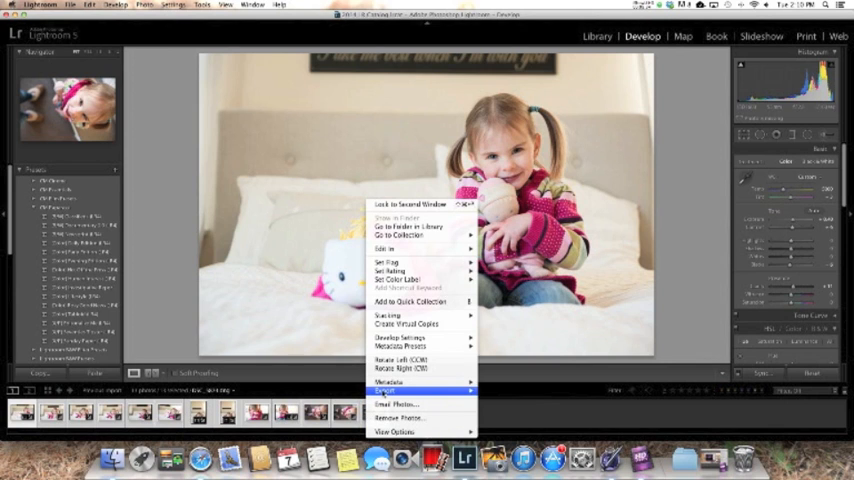
# - Export the edited photos with the print-version settings
pyautogui.click(392, 388)
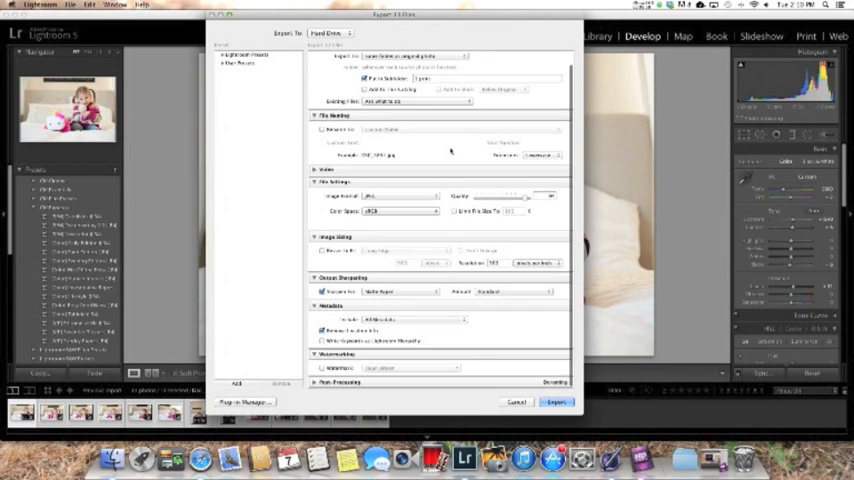
pyautogui.click(554, 400)
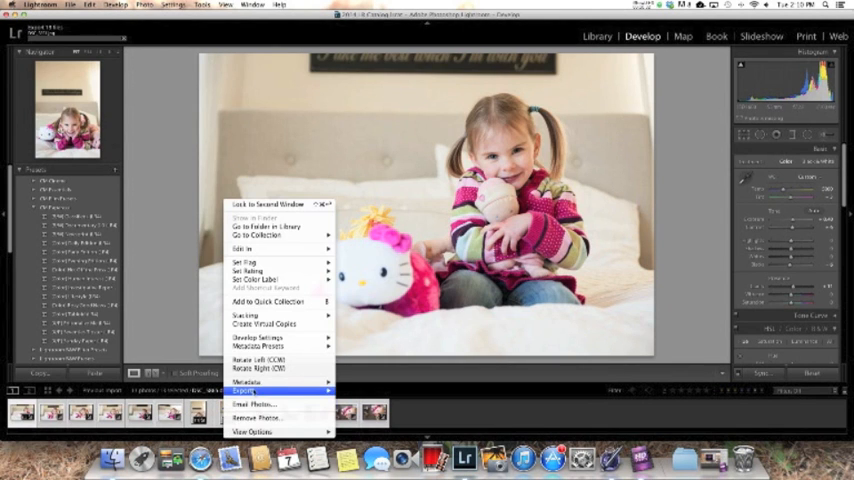
# - Export a second web-sized version with the watermark enabled
pyautogui.click(240, 384)
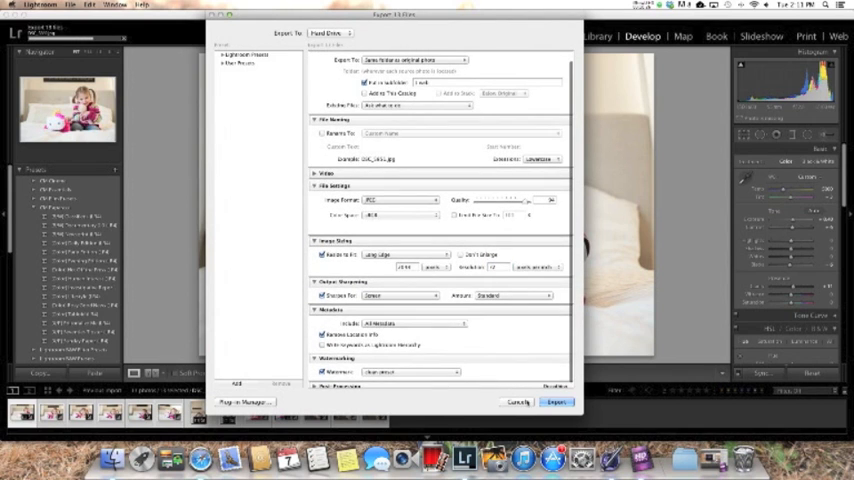
pyautogui.click(554, 404)
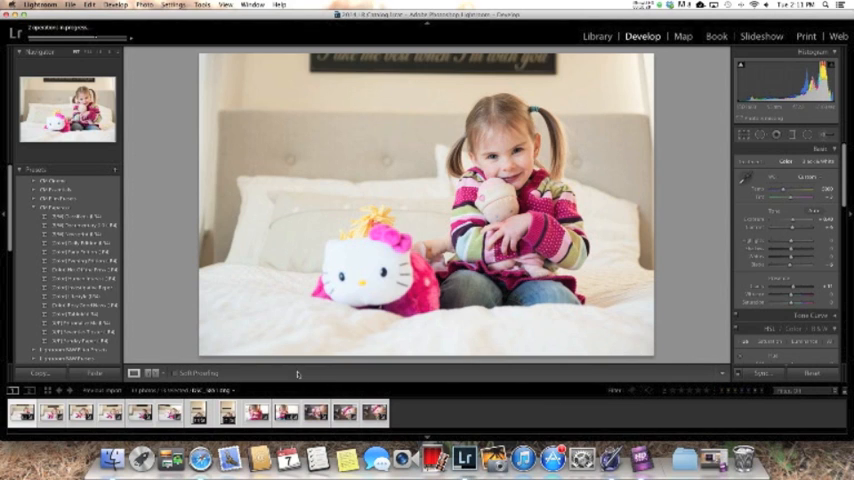